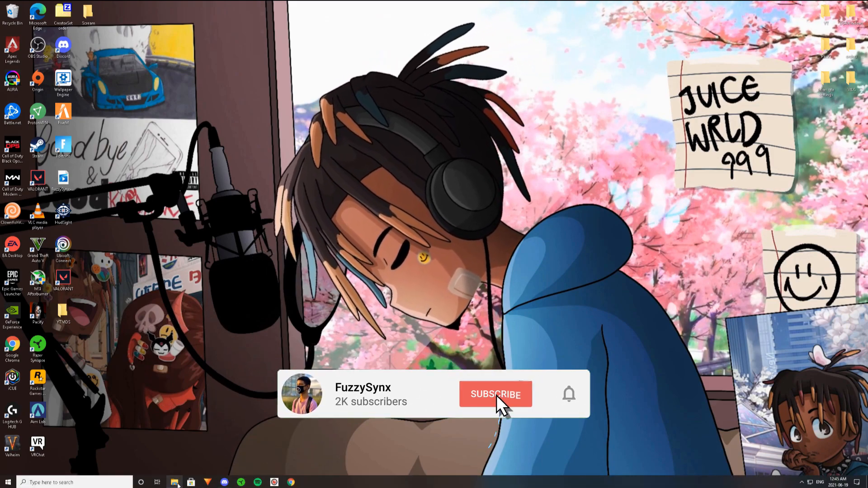
- Switch to Discord from the taskbar, showing the server's welcome channel
{"action": "left_click", "coordinate": [495, 395]}
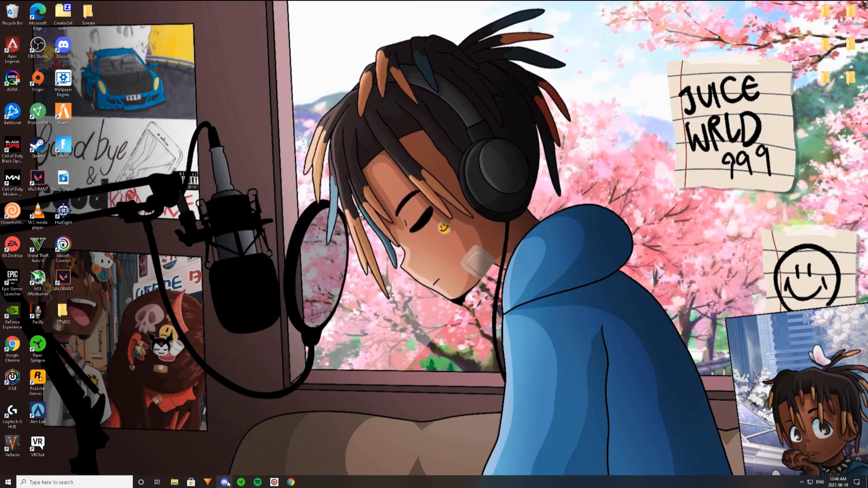
{"action": "left_click", "coordinate": [224, 482]}
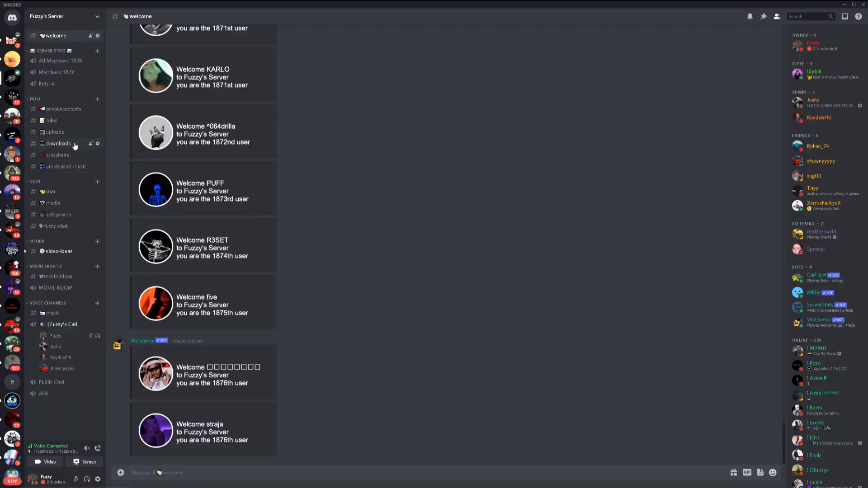
- Open the No Day - No Clouds.rar Google Drive link from the #downloads channel
{"action": "left_click", "coordinate": [57, 144]}
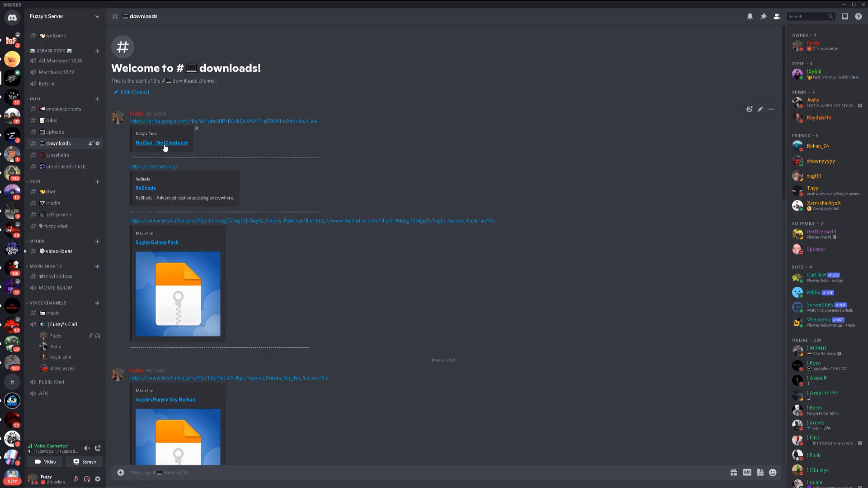
{"action": "left_click", "coordinate": [161, 143]}
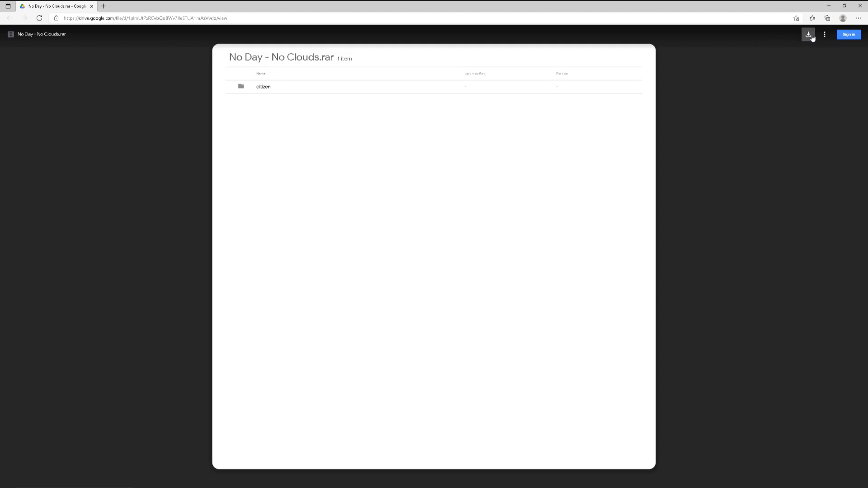
- Download No Day - No Clouds.rar past the virus-scan warning and open it
{"action": "left_click", "coordinate": [807, 35]}
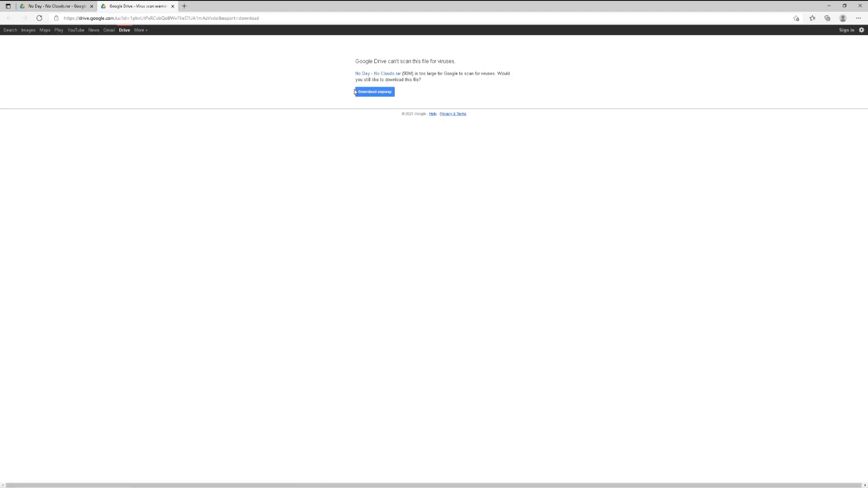
{"action": "left_click", "coordinate": [809, 18]}
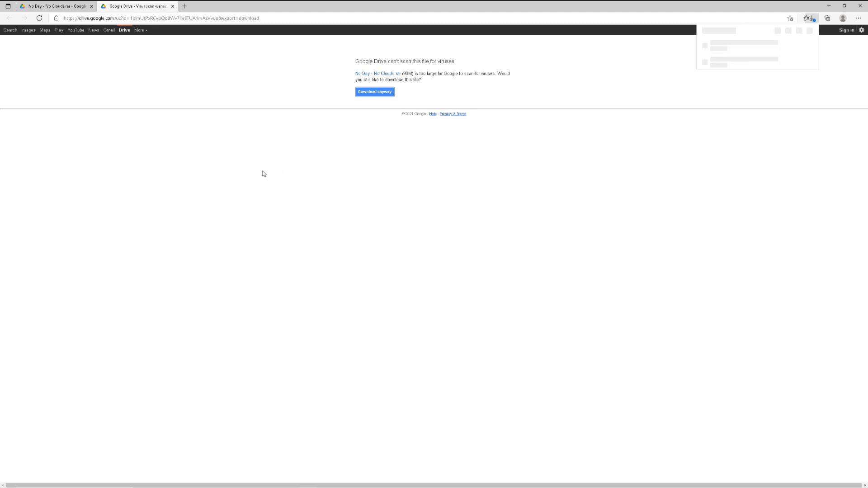
{"action": "left_click", "coordinate": [374, 91]}
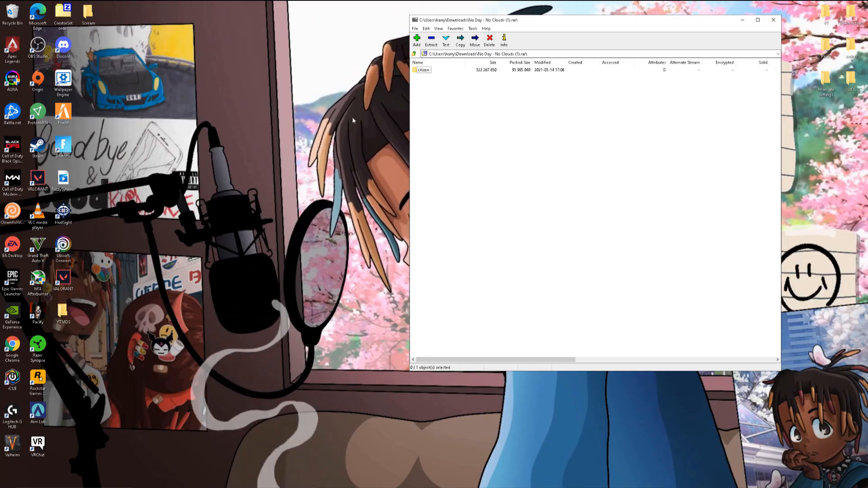
- Extract the archive's citizen folder into FiveM Application Data and close the windows
{"action": "right_click", "coordinate": [64, 113]}
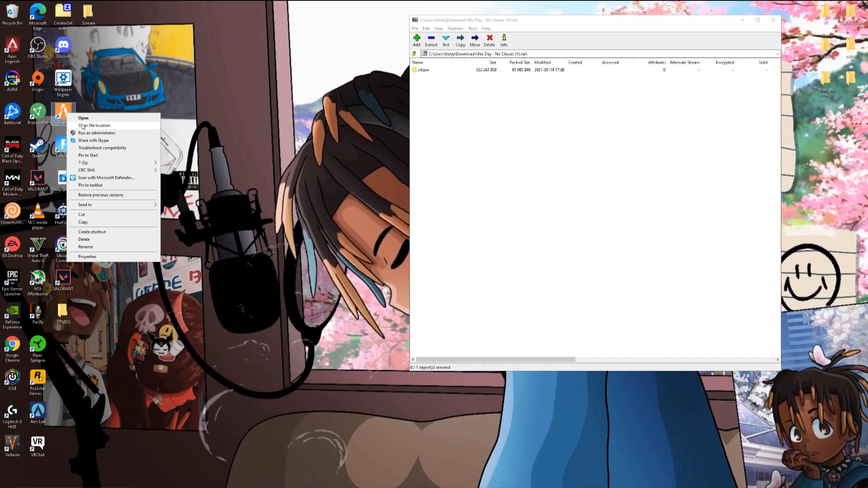
{"action": "left_click", "coordinate": [93, 125]}
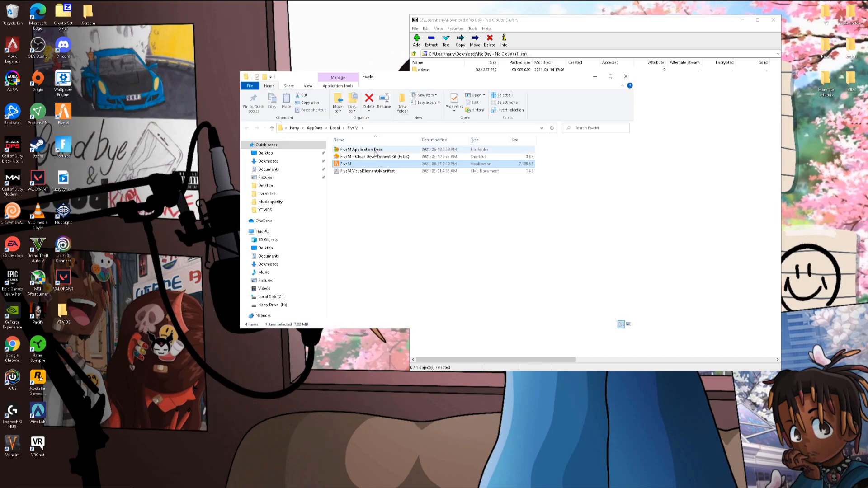
{"action": "double_click", "coordinate": [360, 149]}
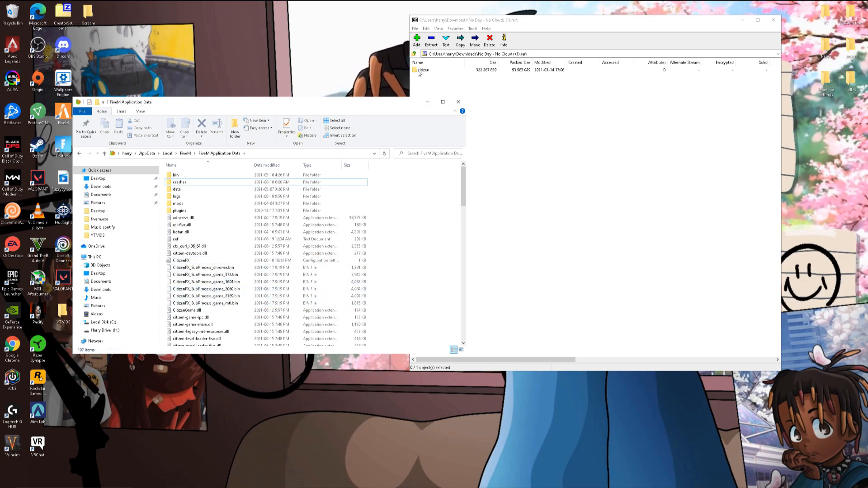
{"action": "left_click", "coordinate": [431, 39]}
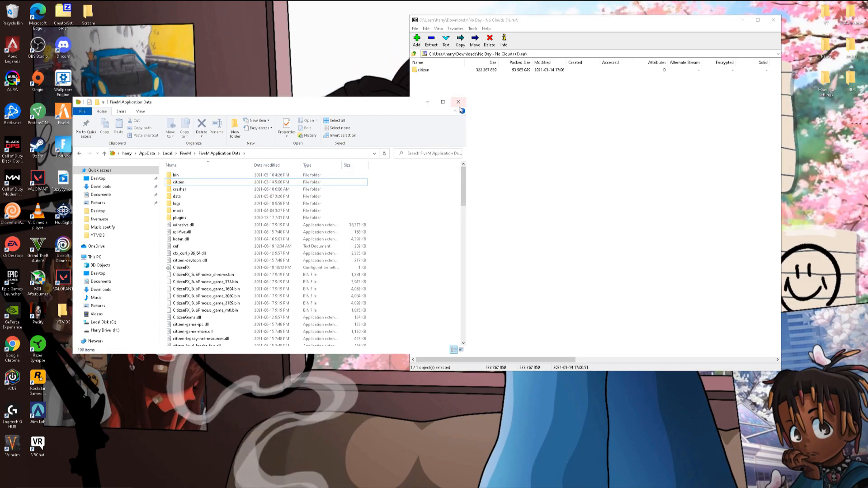
{"action": "left_click", "coordinate": [458, 102]}
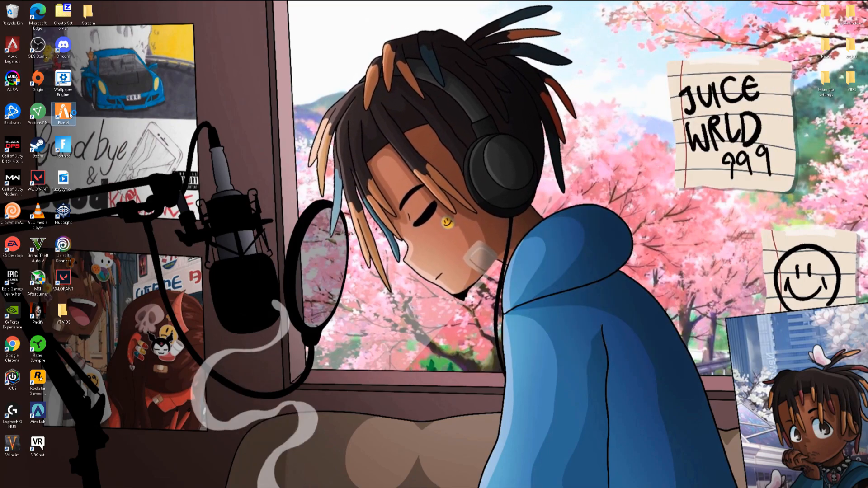
- Enable 'Fix UI lag' and 'Fix hitches at high frame rates' in FiveM settings, then exit
{"action": "double_click", "coordinate": [63, 113]}
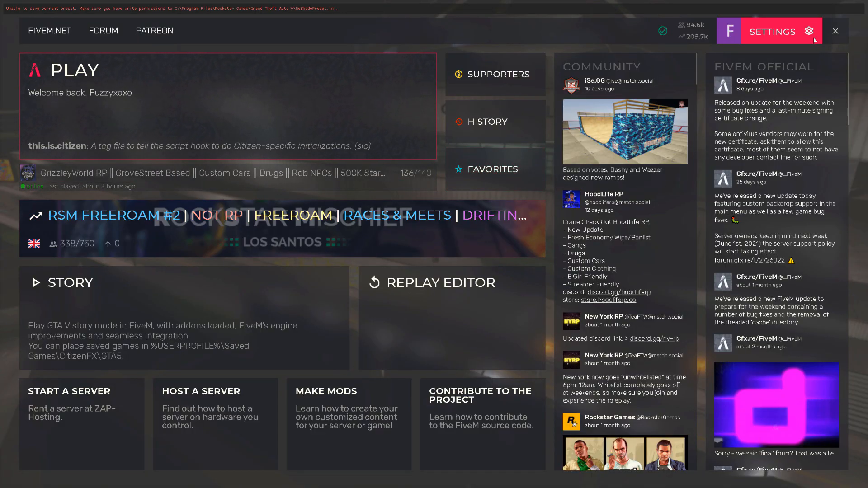
{"action": "left_click", "coordinate": [769, 31]}
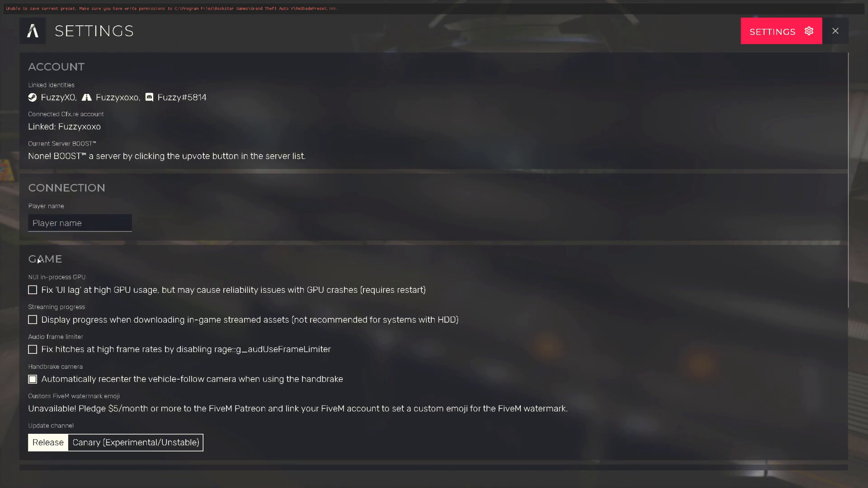
{"action": "scroll", "scroll_direction": "down", "scroll_amount": 3}
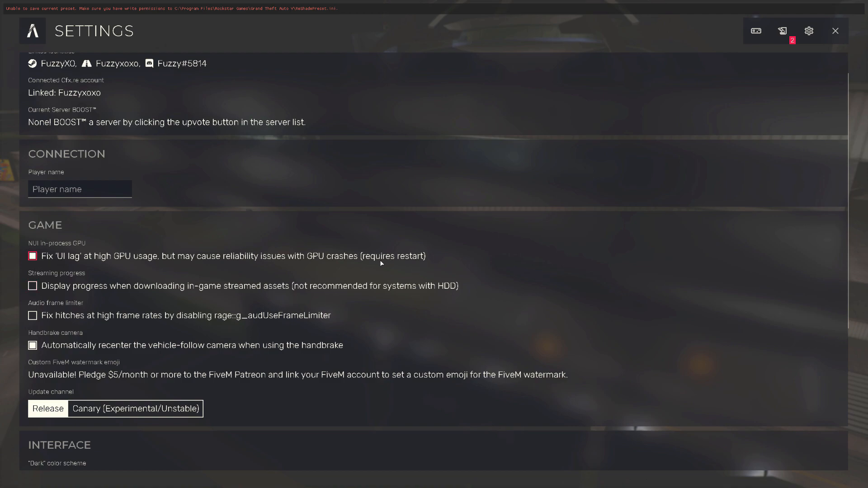
{"action": "left_click", "coordinate": [32, 256]}
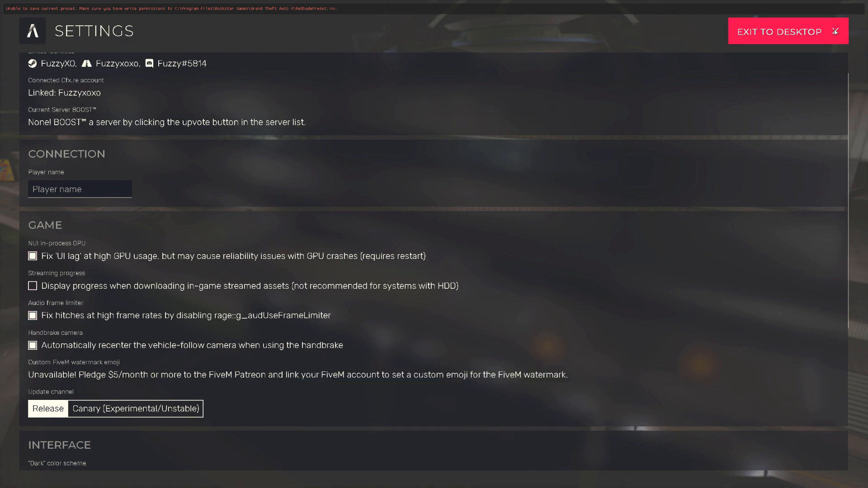
{"action": "left_click", "coordinate": [781, 32]}
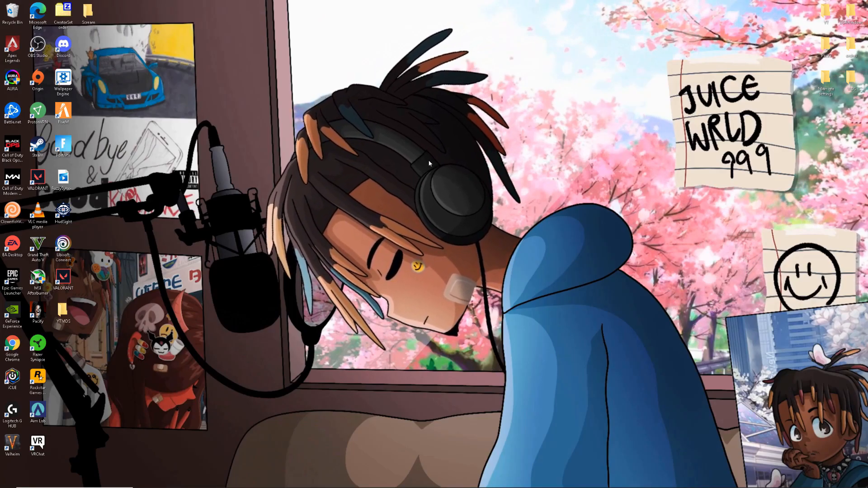
- Relaunch FiveM from its desktop shortcut and rejoin the roleplay server
{"action": "left_click", "coordinate": [7, 481]}
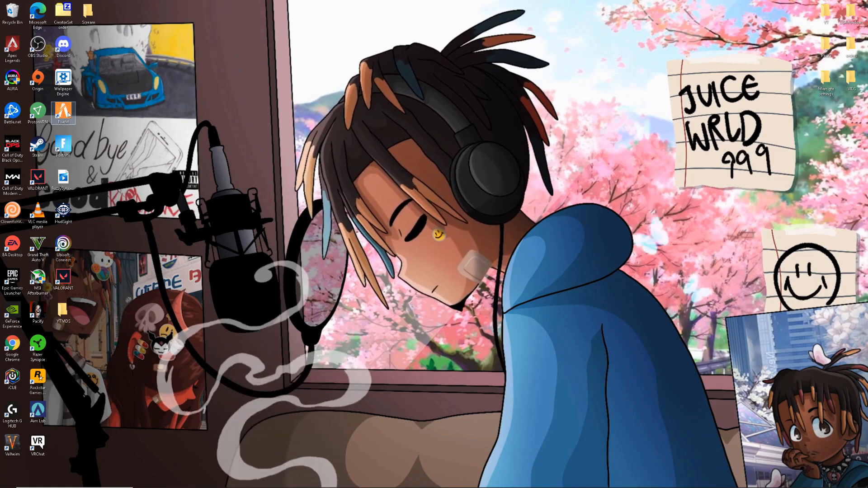
{"action": "double_click", "coordinate": [64, 113]}
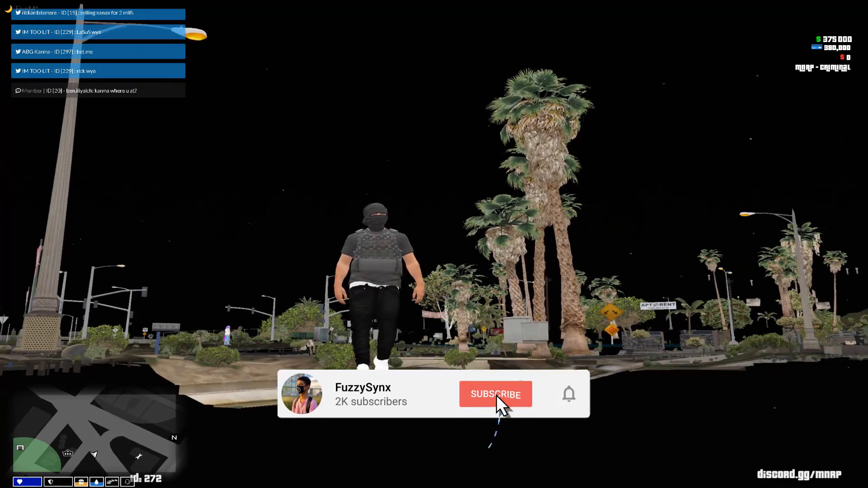
- Open the pause menu's SETTINGS tab, landing on the gamepad controls page
{"action": "left_click", "coordinate": [495, 394]}
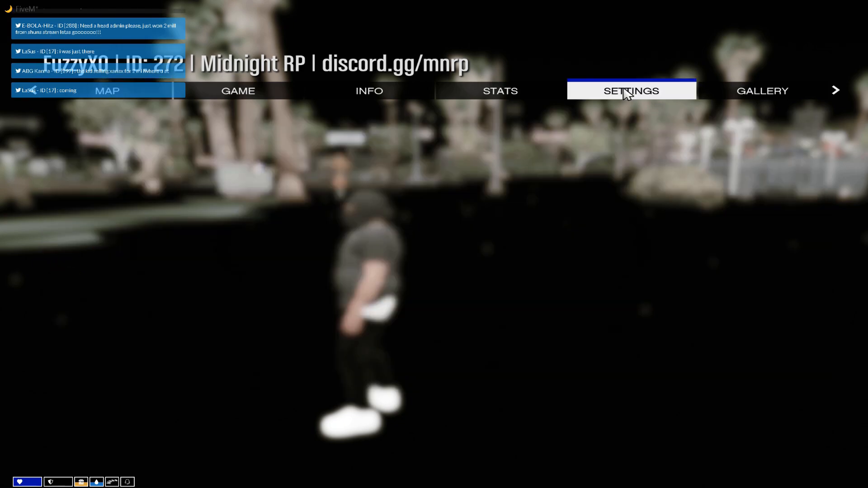
{"action": "left_click", "coordinate": [631, 91]}
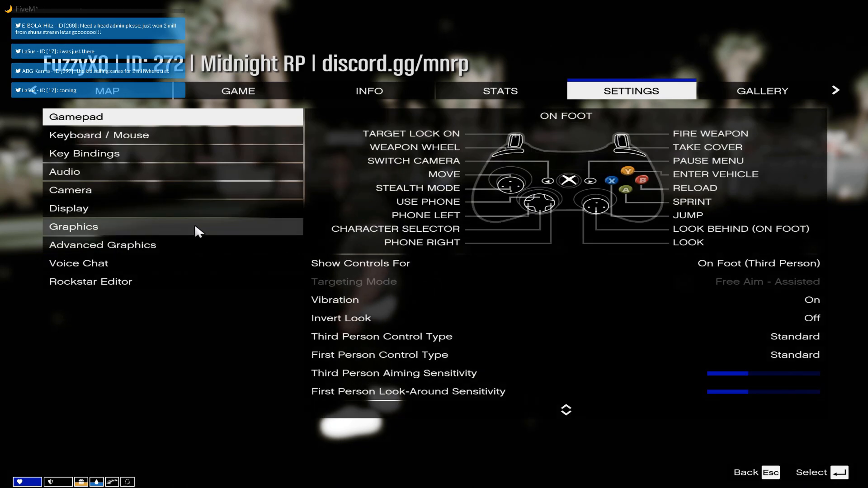